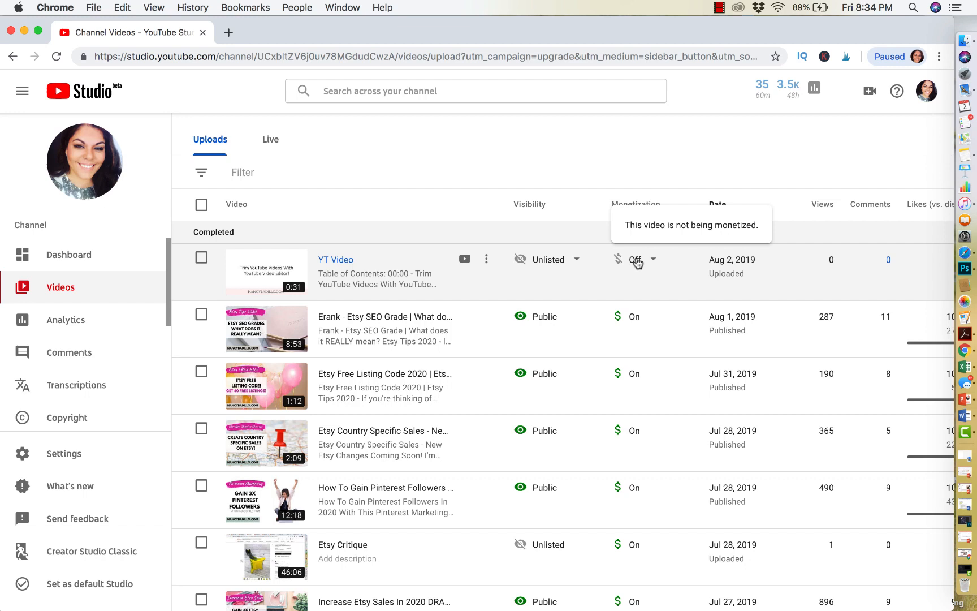
mouse_move(94, 100)
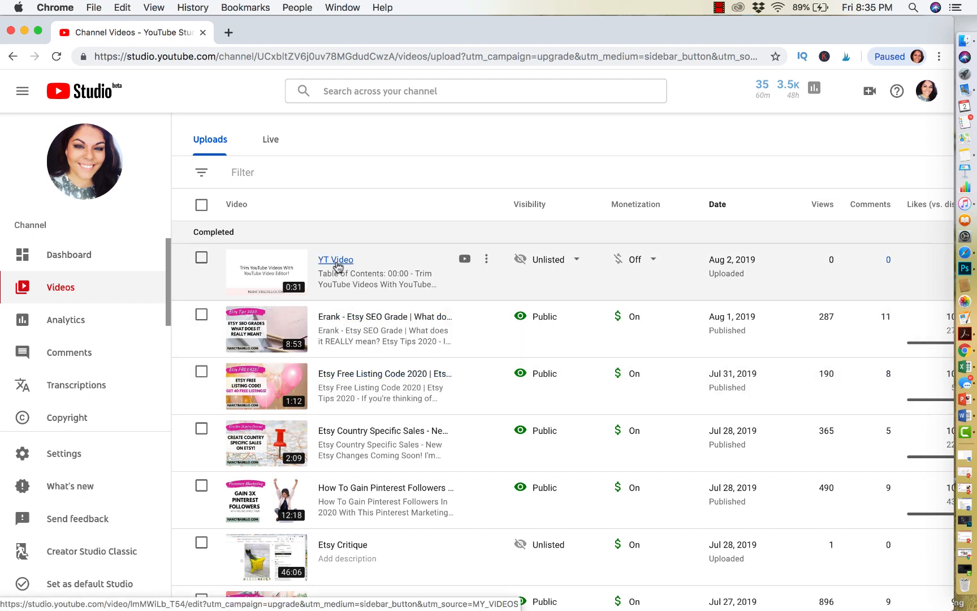
Go to the 'YT Video' details page and enter its video editor
click(334, 259)
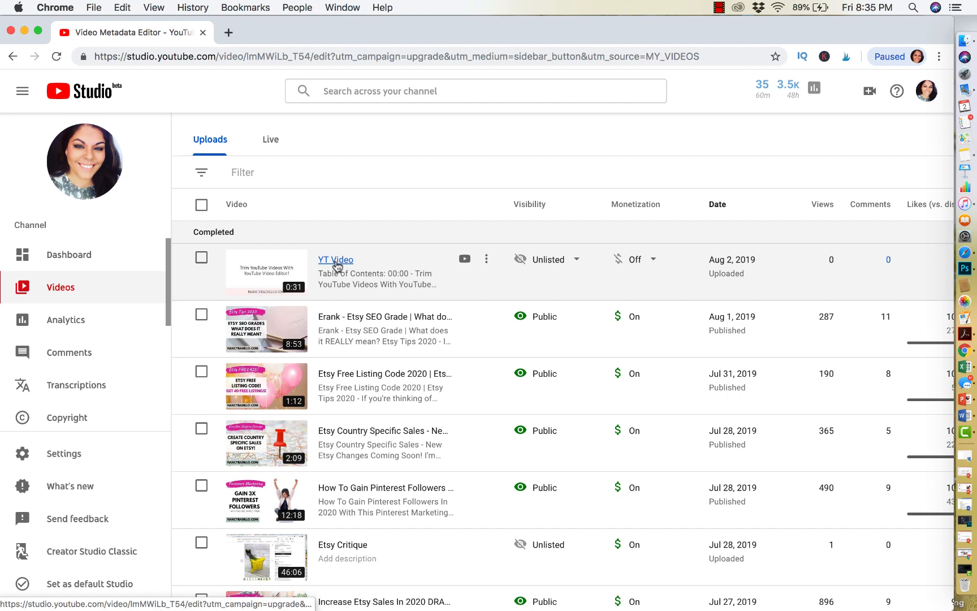
click(335, 259)
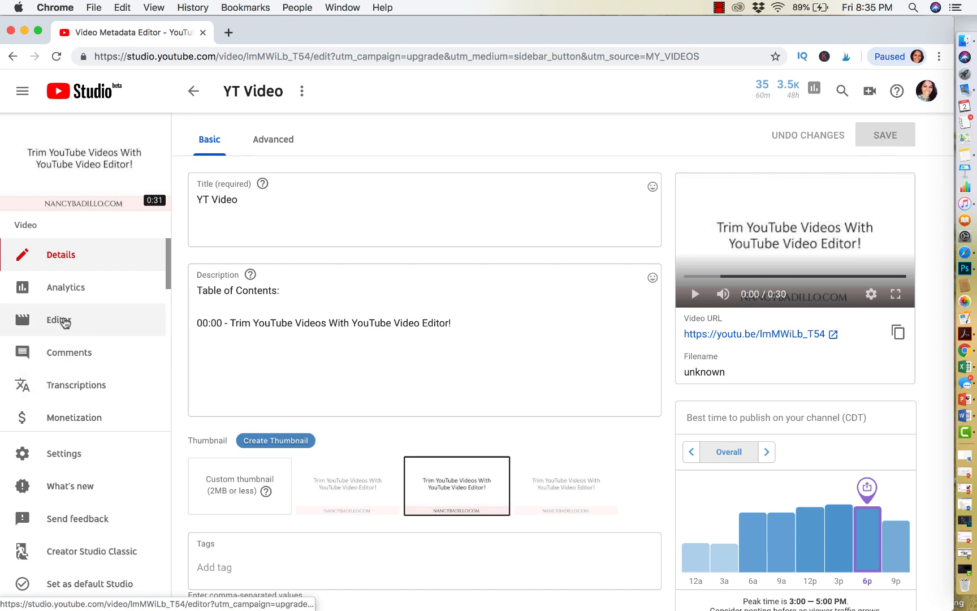
click(57, 320)
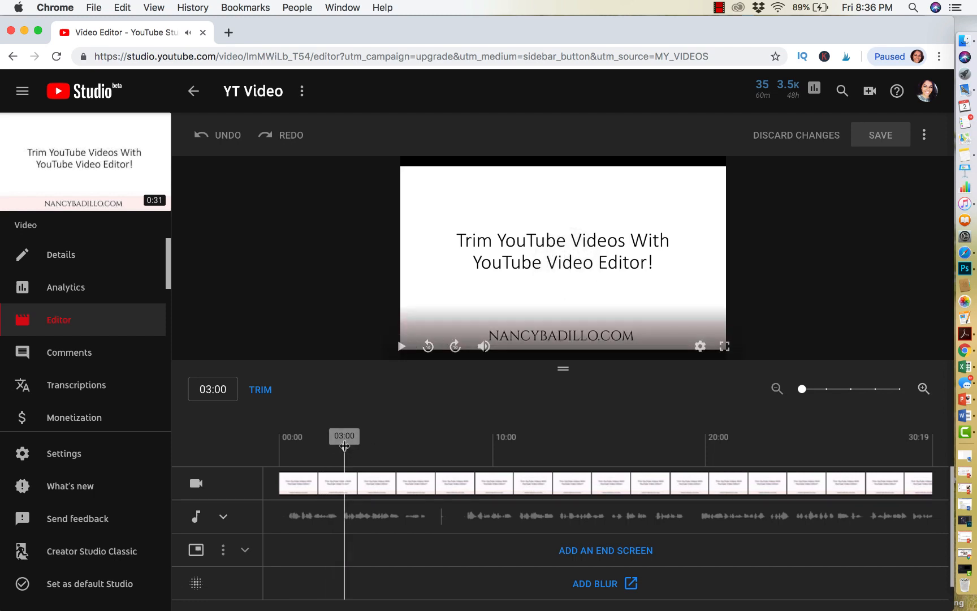
Rewind playback to 00:00 and start Trim on the whole clip
click(429, 346)
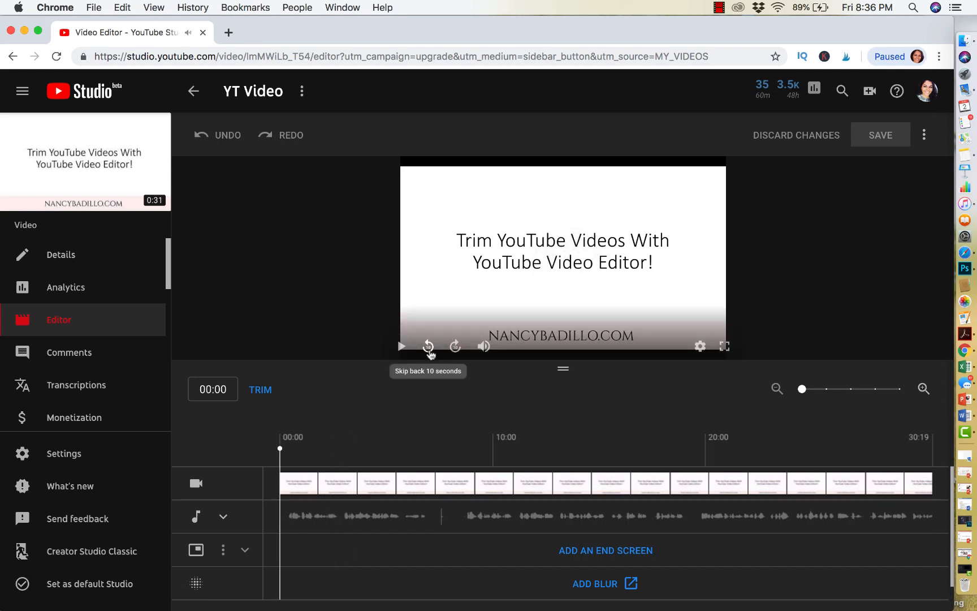
mouse_move(466, 354)
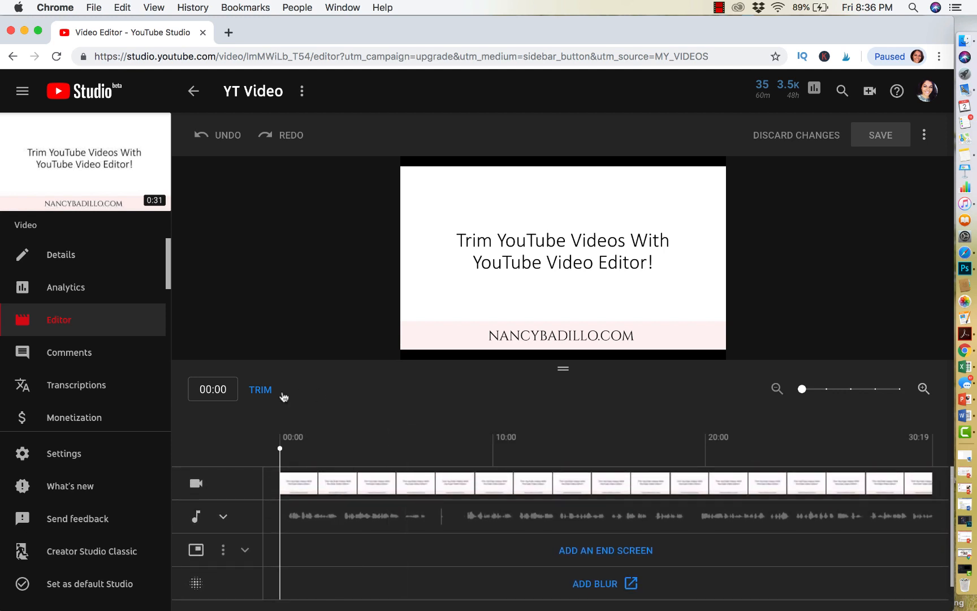
click(261, 389)
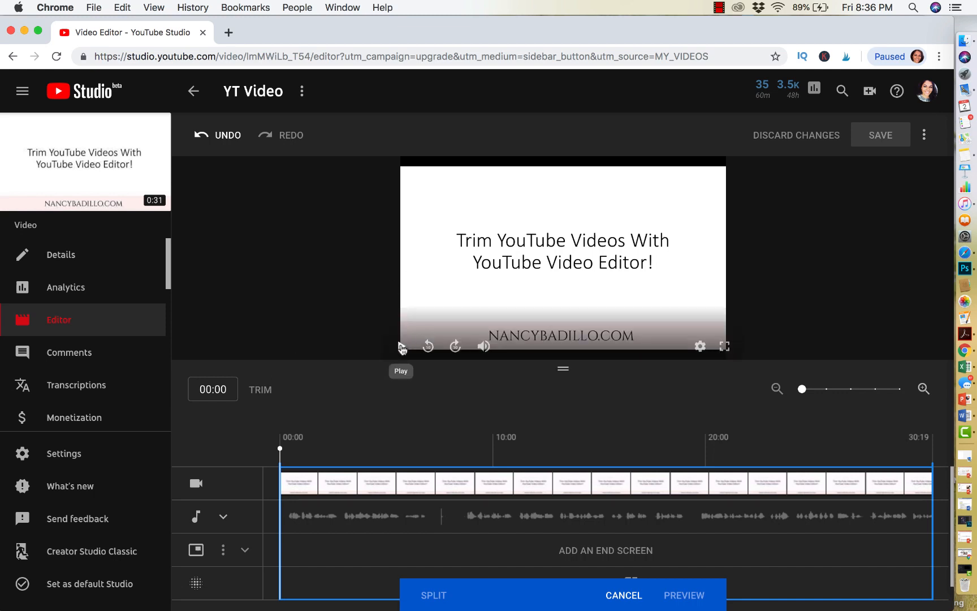
mouse_move(402, 346)
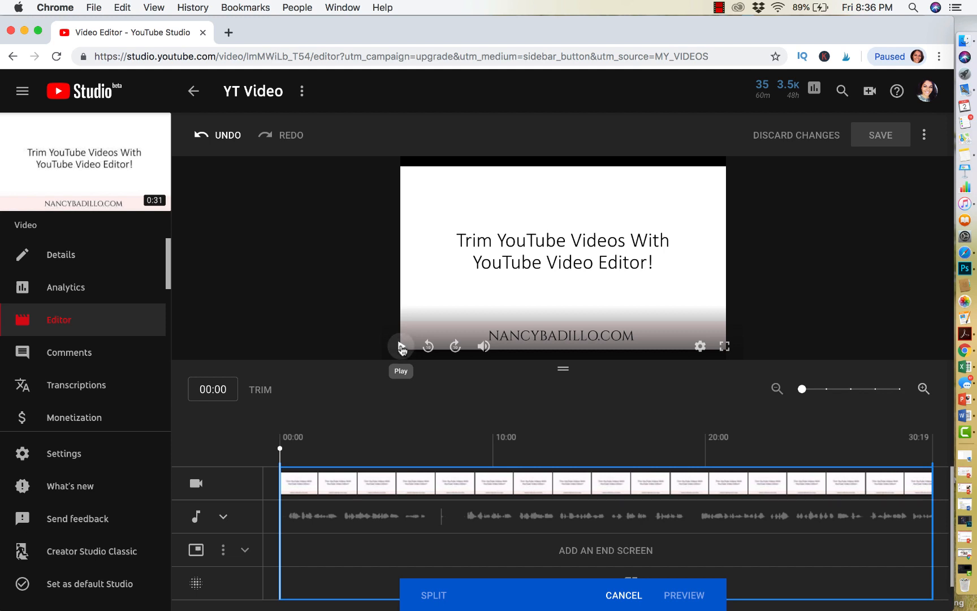
Play the clip and position the trim playhead at about 08:17 as the cut point
click(400, 346)
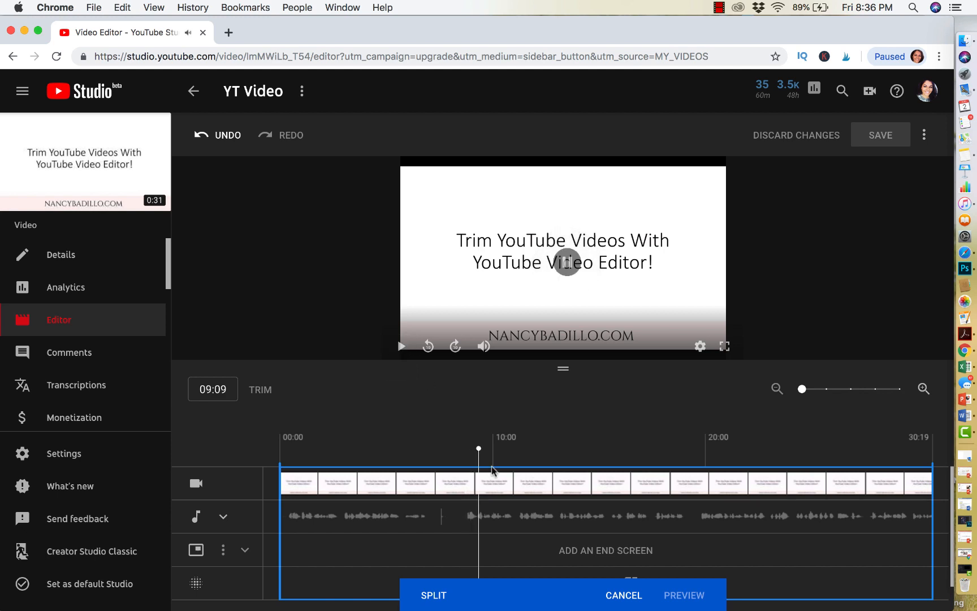
drag(478, 449, 465, 449)
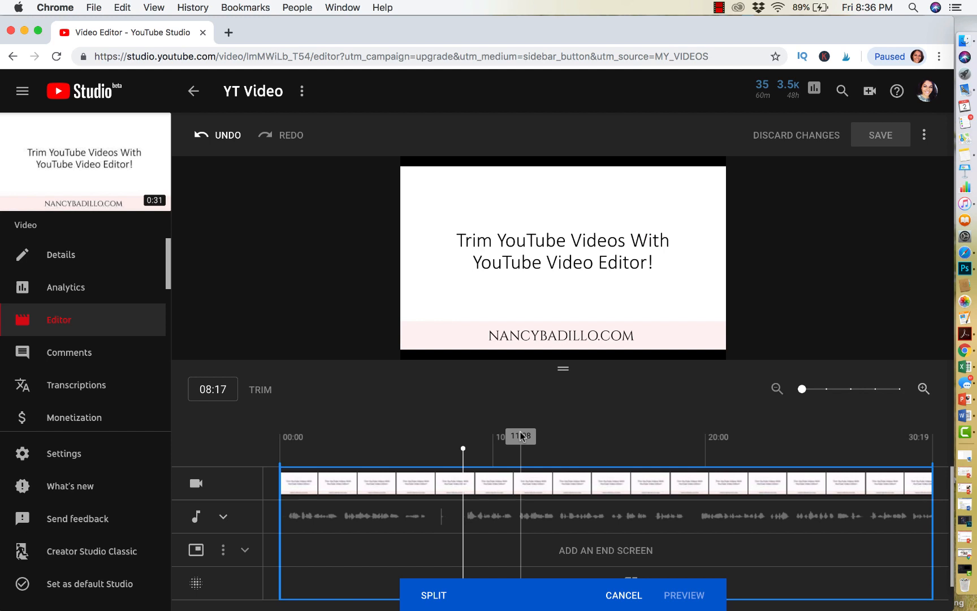
drag(801, 389, 827, 389)
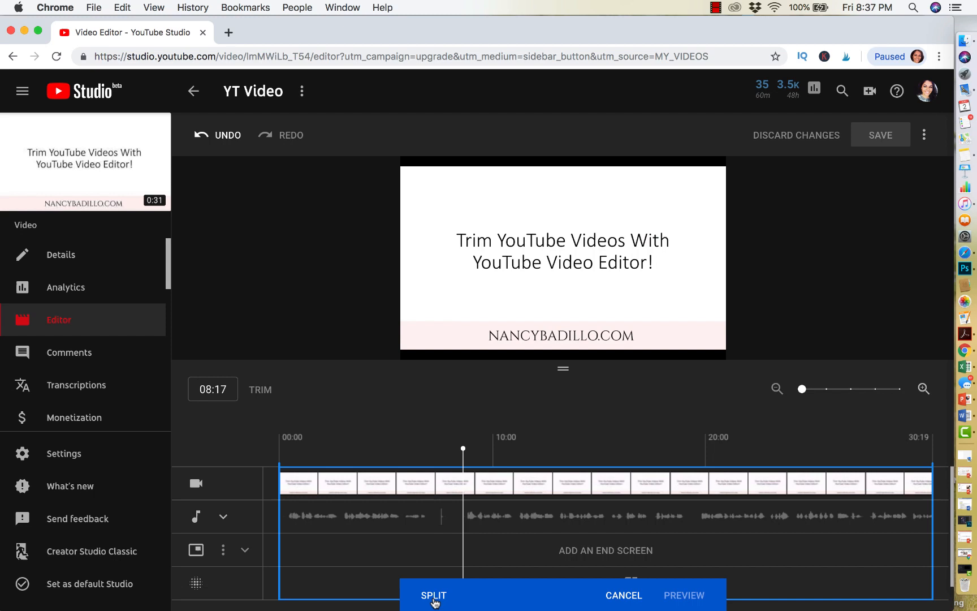
Split away the opening section before 08:17, review playback, and move the playhead to about 20:04
click(435, 595)
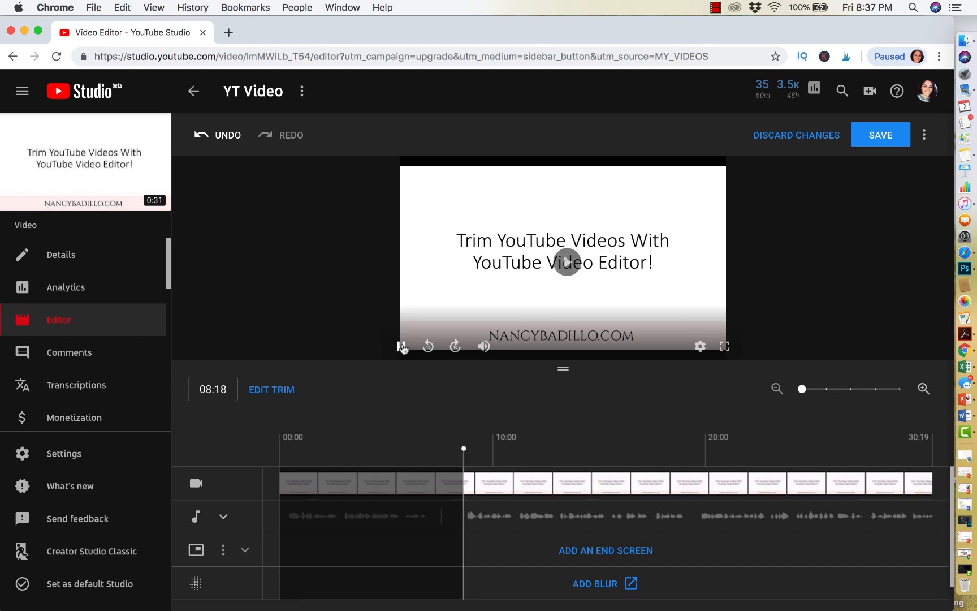
click(402, 346)
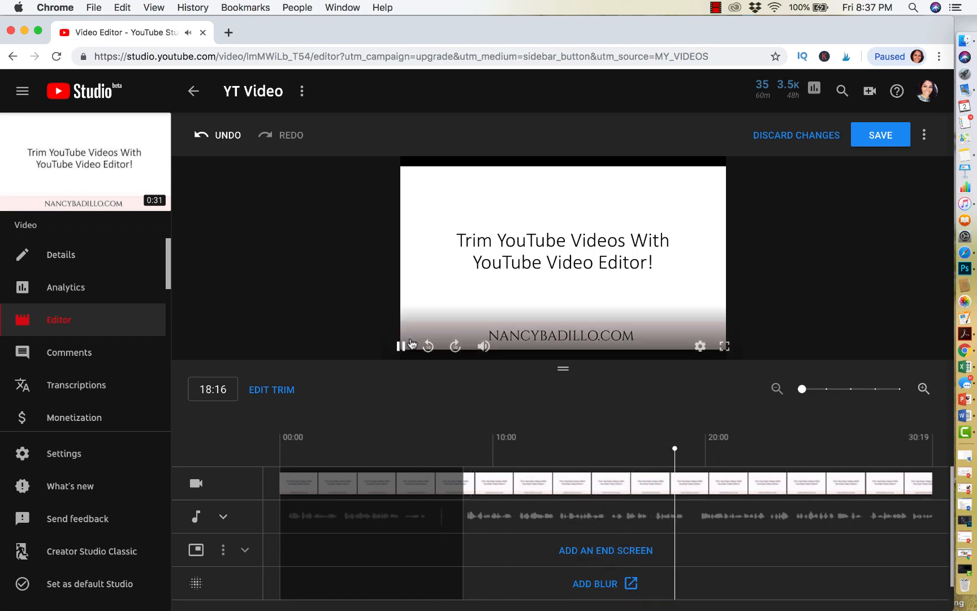
click(401, 346)
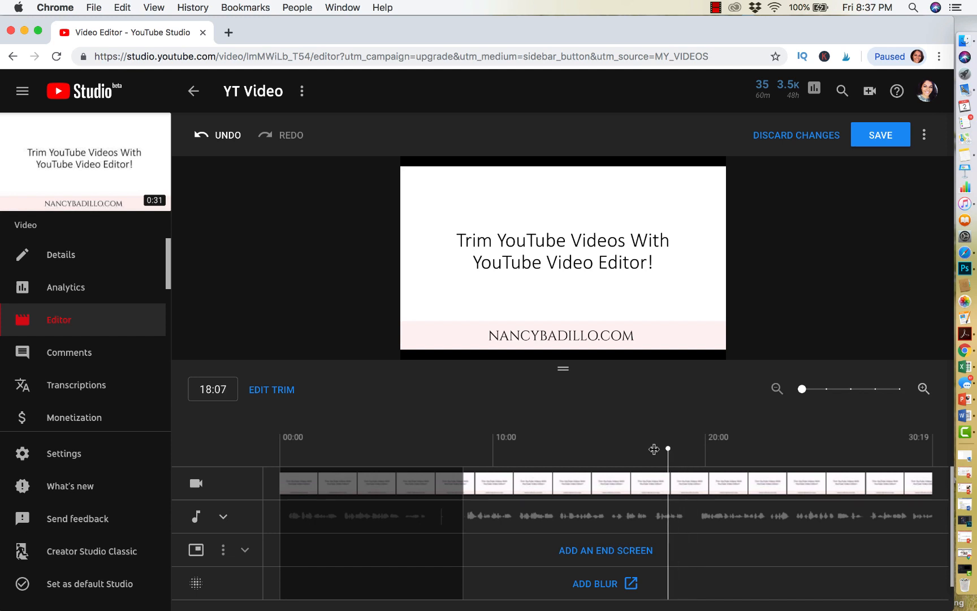
drag(668, 449, 708, 449)
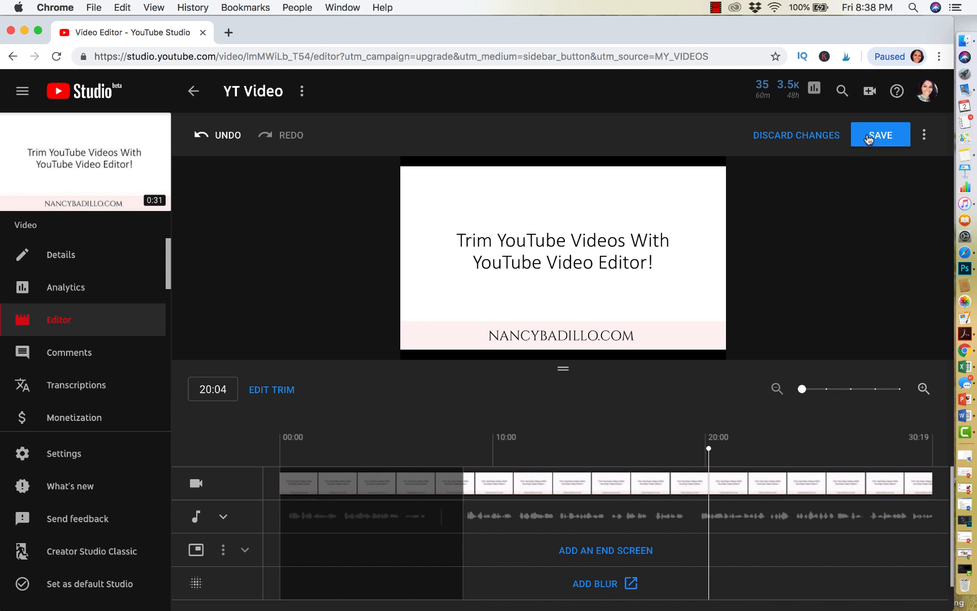
Save the trimmed edit, bringing up the Save changes? confirmation
click(880, 135)
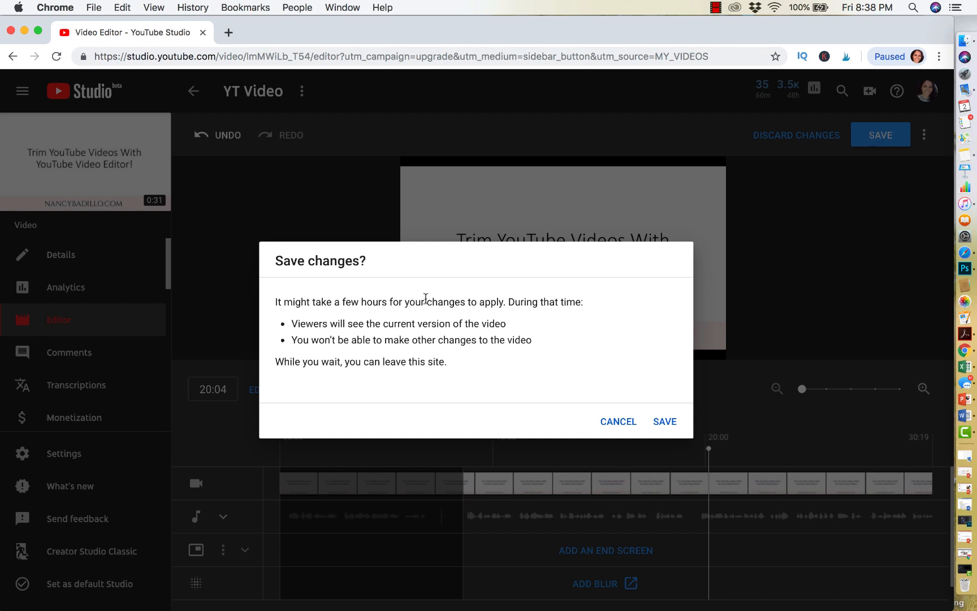
mouse_move(425, 298)
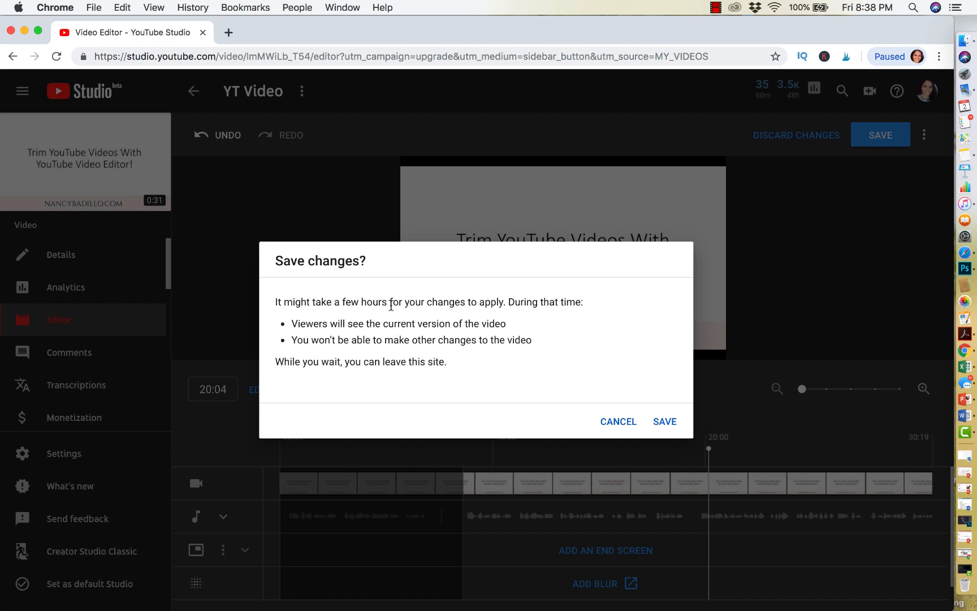
mouse_move(375, 320)
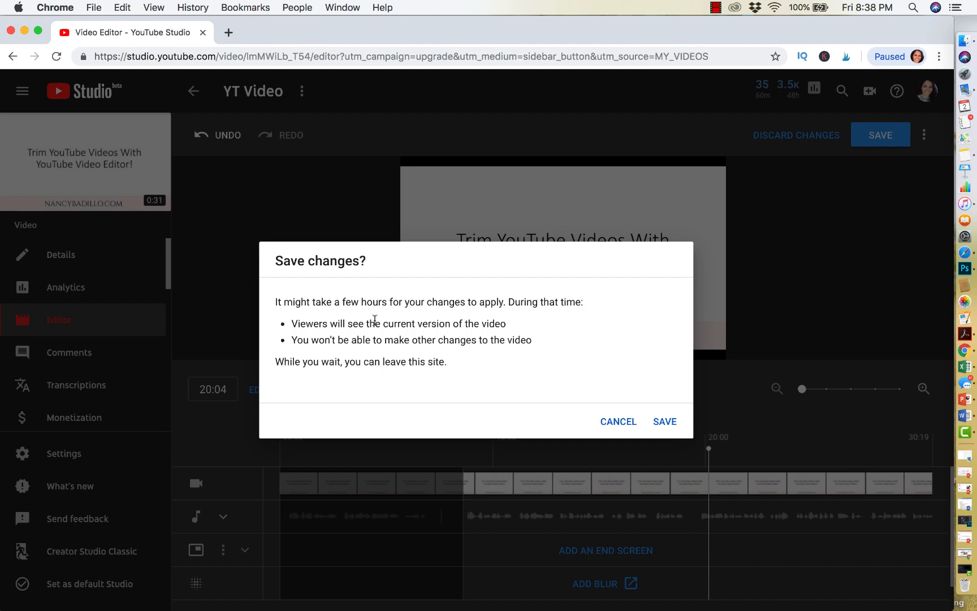
mouse_move(383, 380)
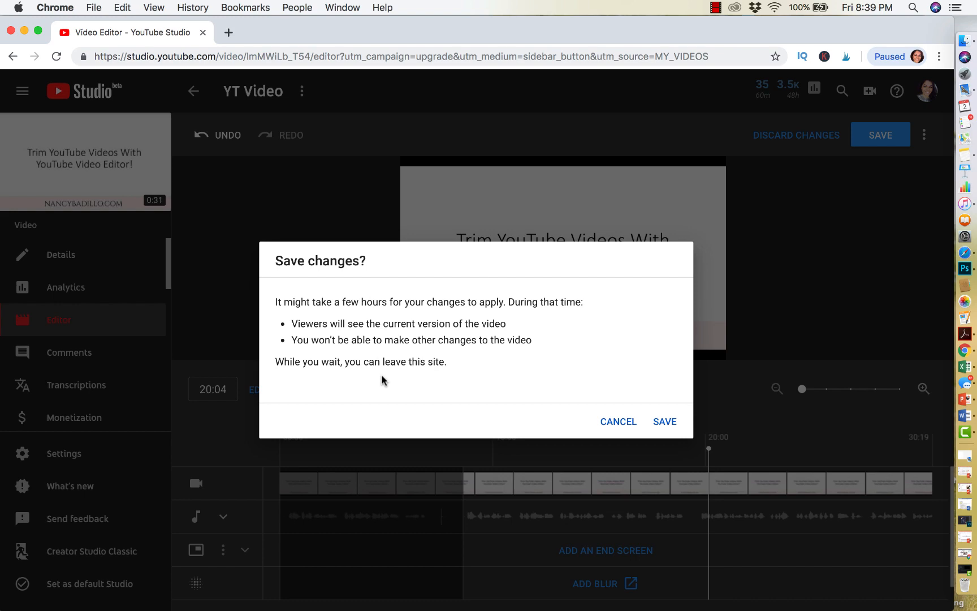
Confirm saving the trim so the video goes into processing
click(663, 421)
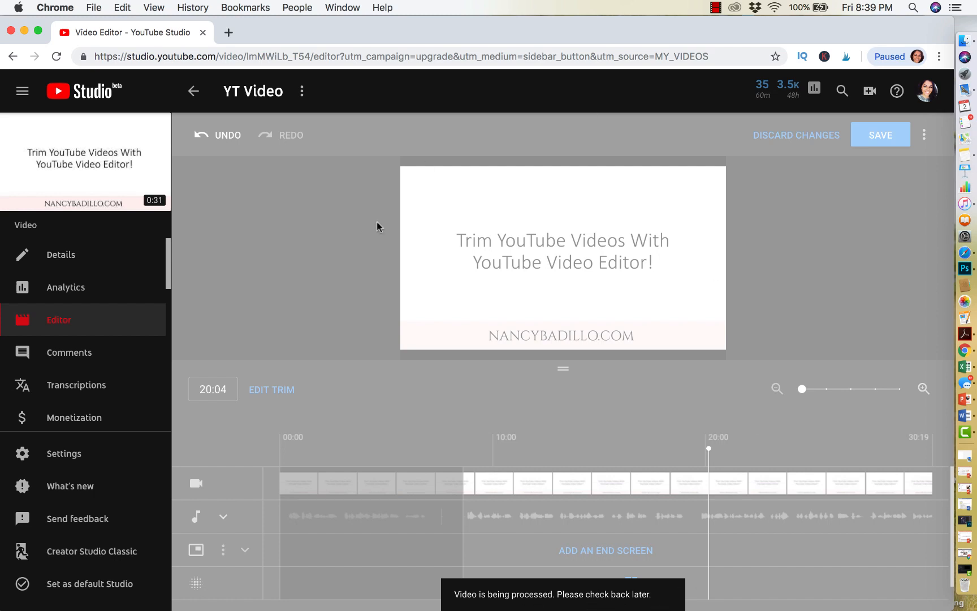
mouse_move(743, 397)
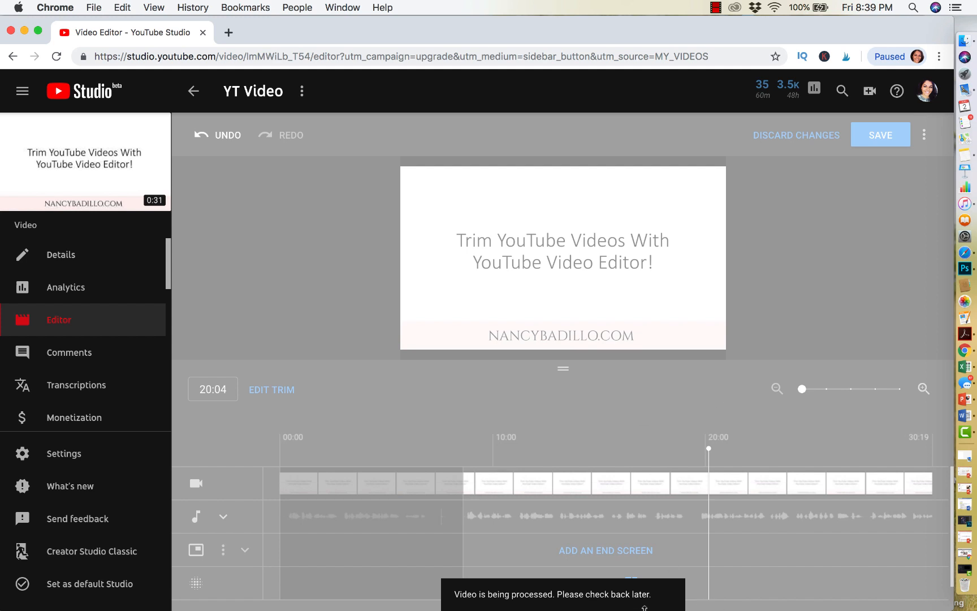
mouse_move(635, 600)
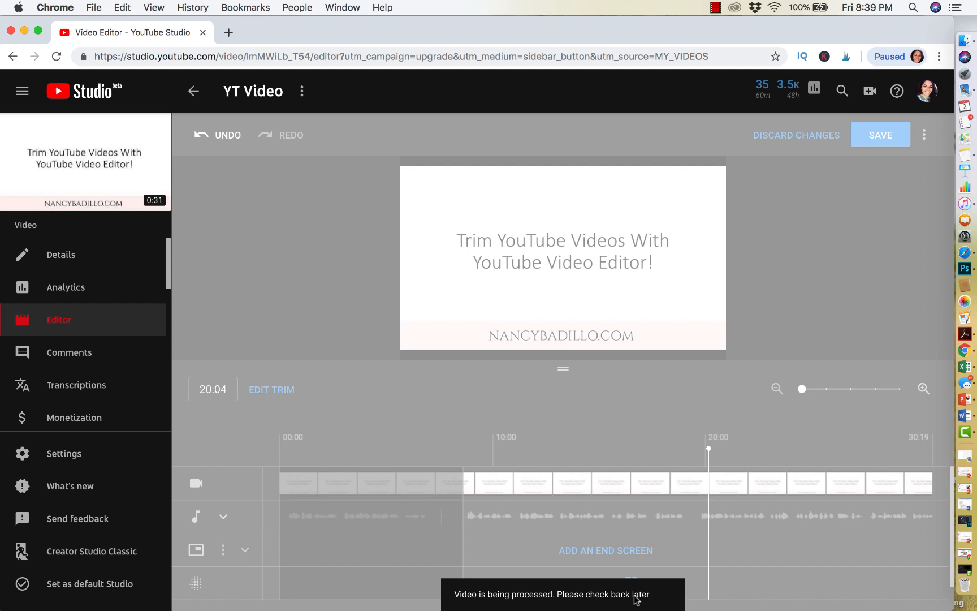